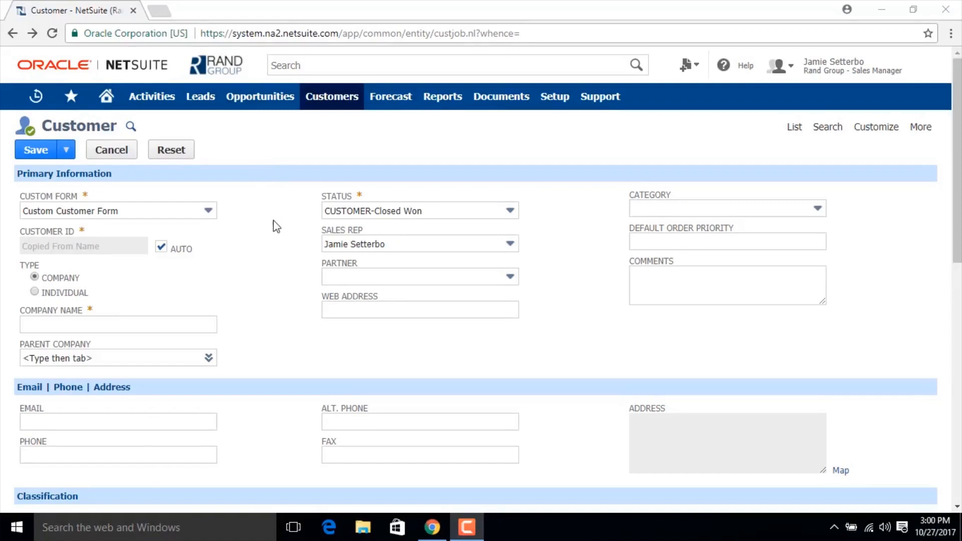
mouse_move(273, 228)
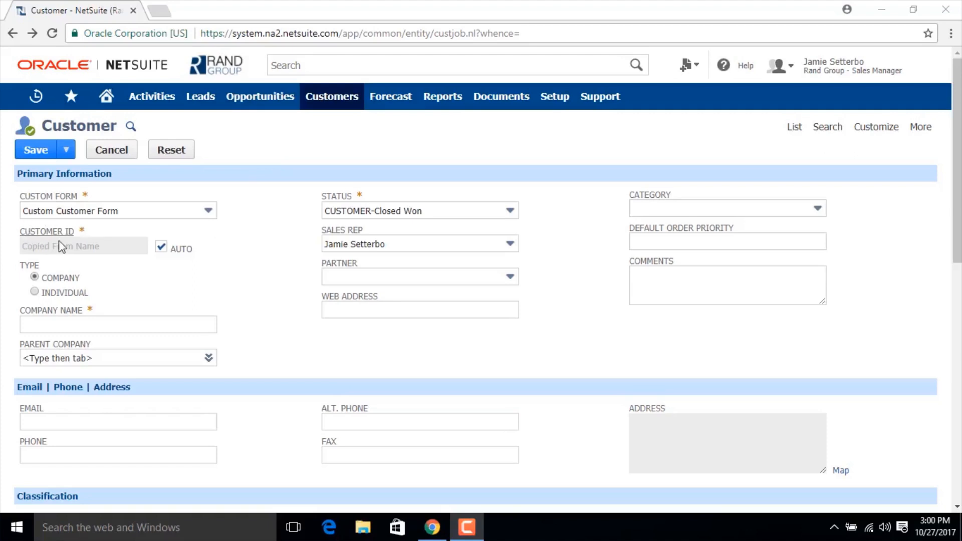
mouse_move(116, 235)
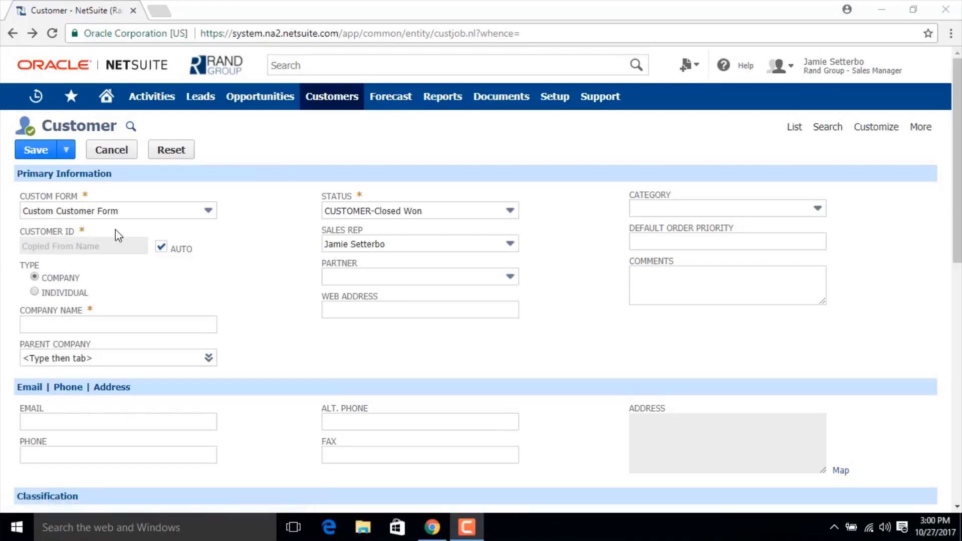
mouse_move(91, 199)
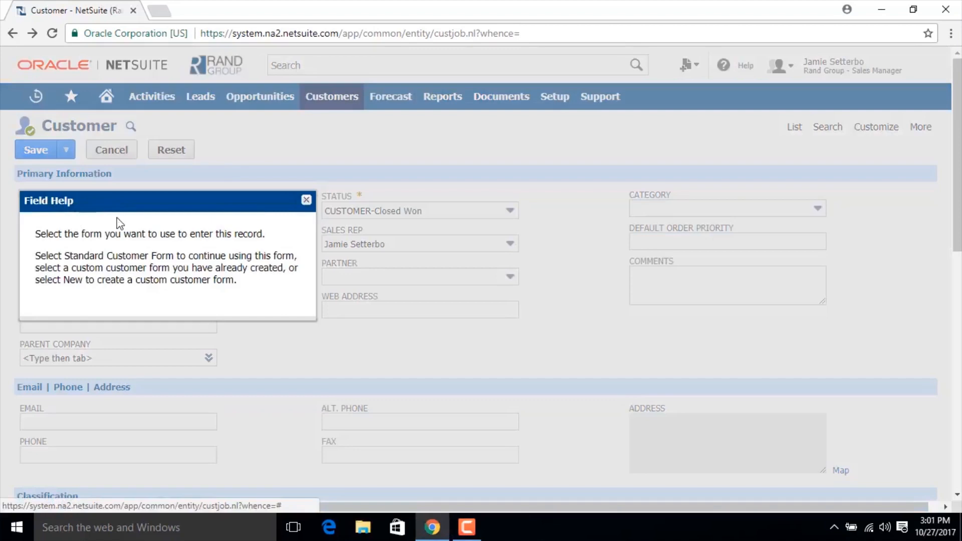
mouse_move(297, 199)
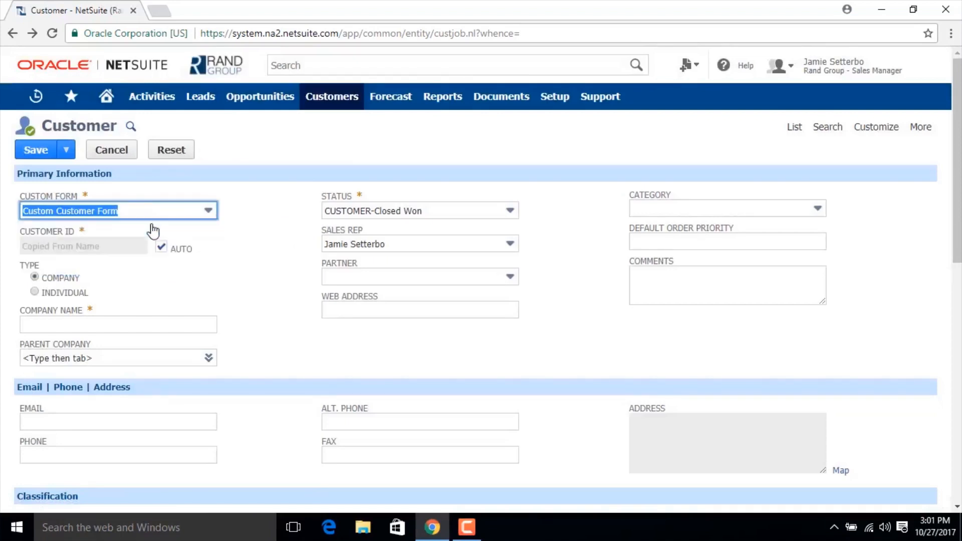
- Enter company name 123 Testing and a manual customer ID of 512 with Auto unchecked
click(118, 324)
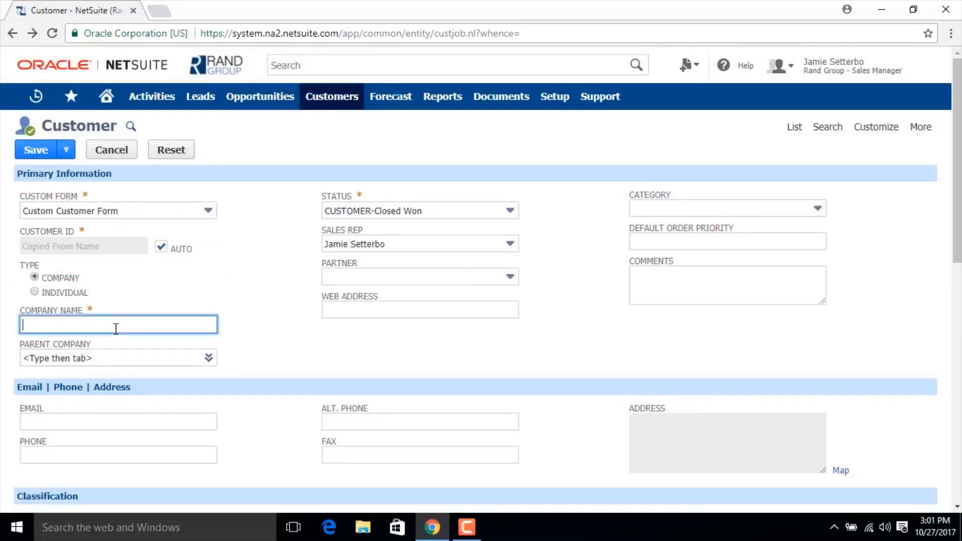
text(13)
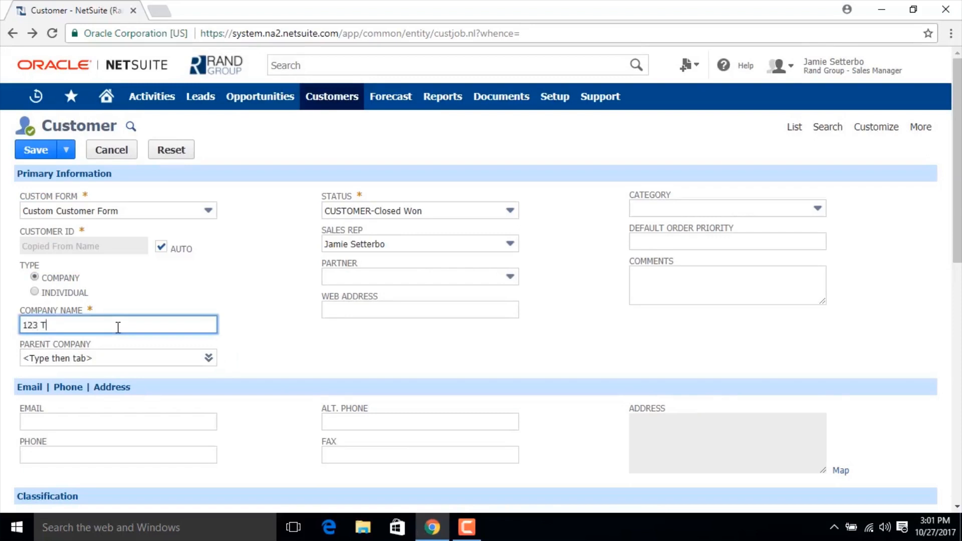
text(esting)
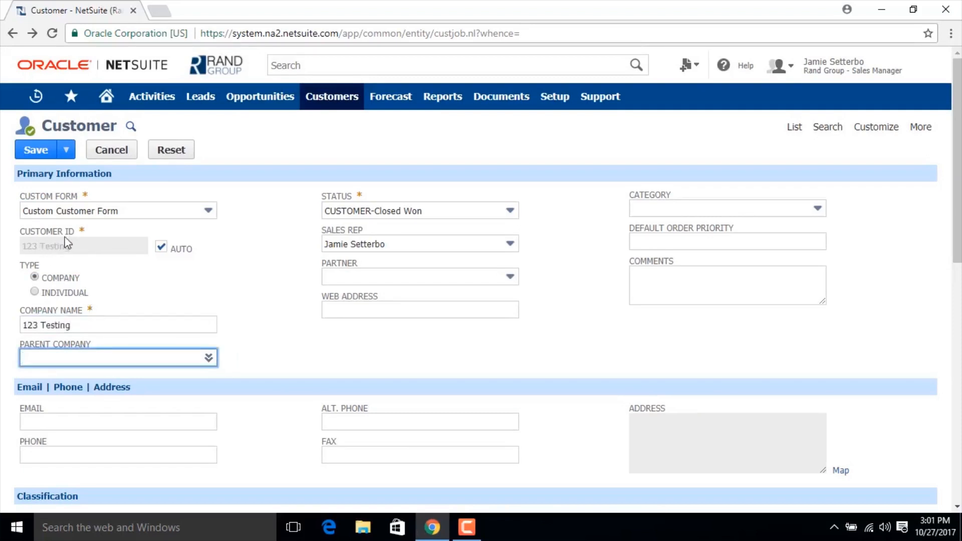
mouse_move(30, 259)
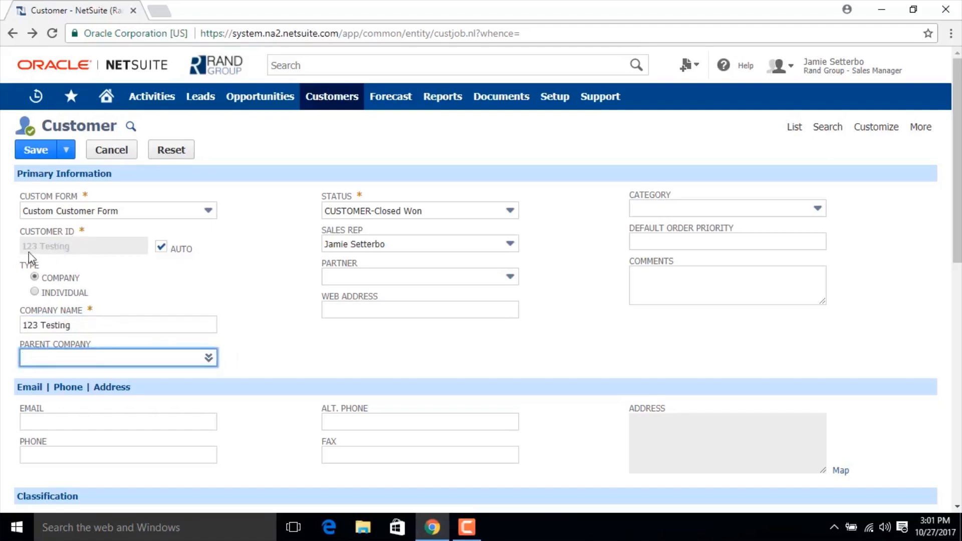
mouse_move(93, 266)
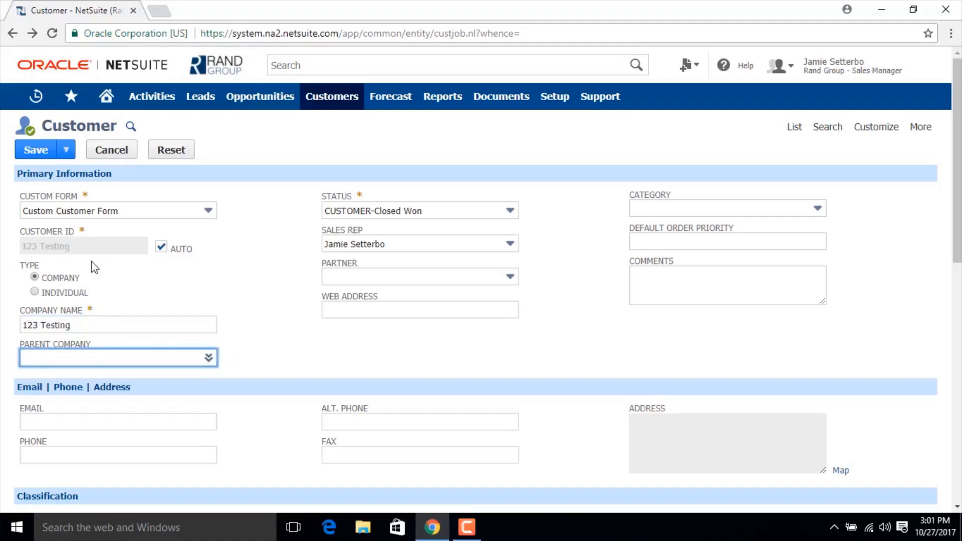
click(160, 246)
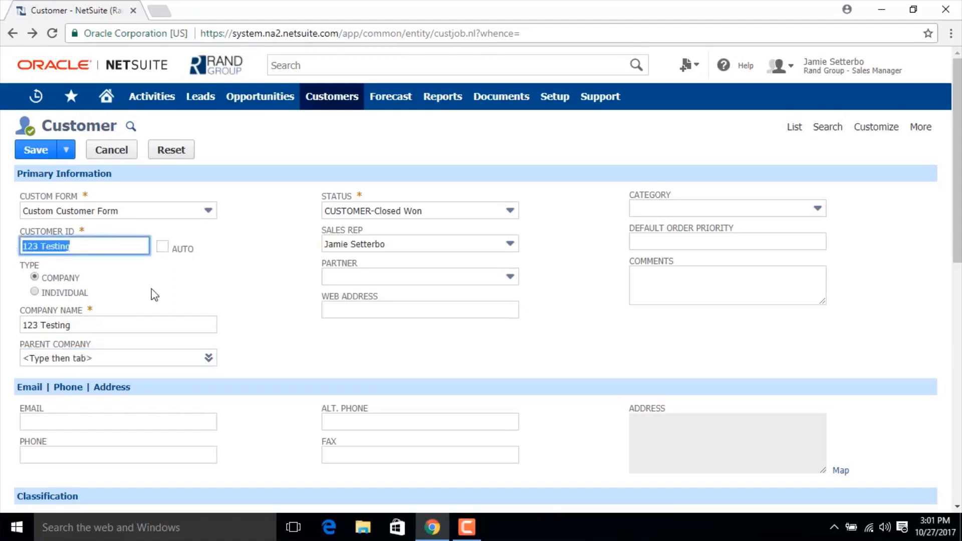
text(512)
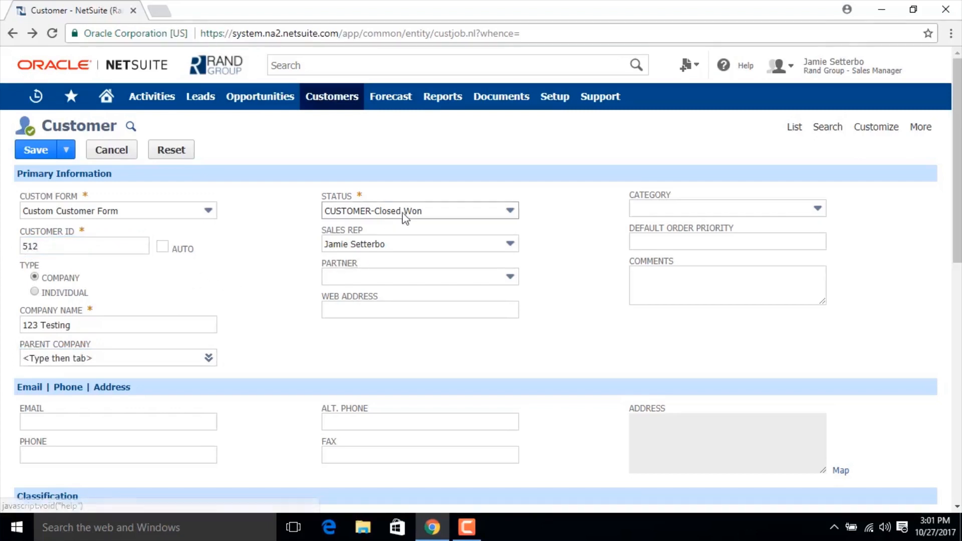
mouse_move(241, 317)
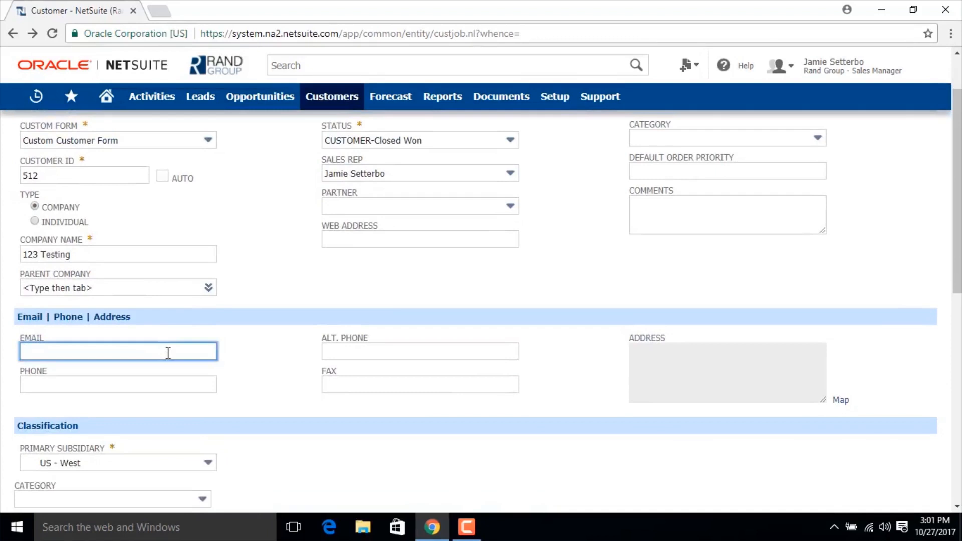
text(123@t)
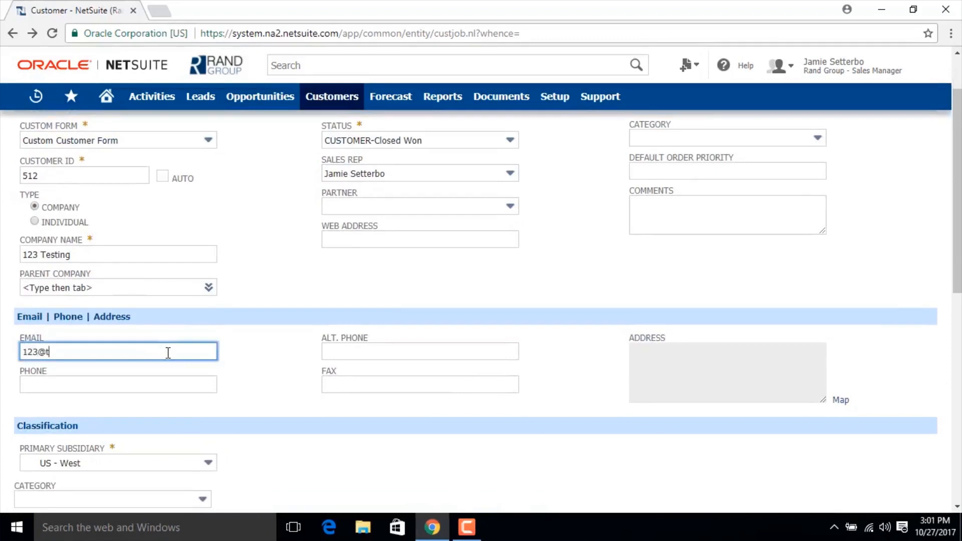
text(esting.com)
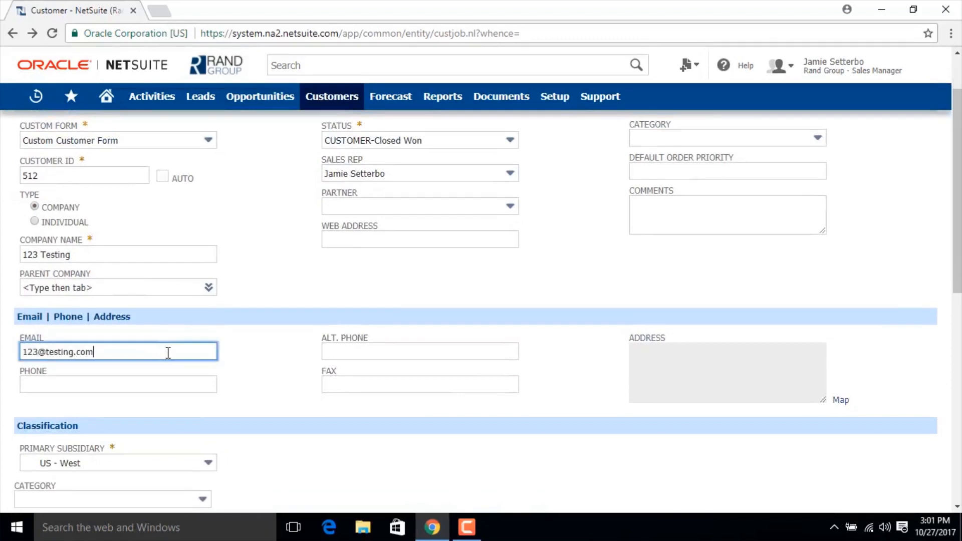
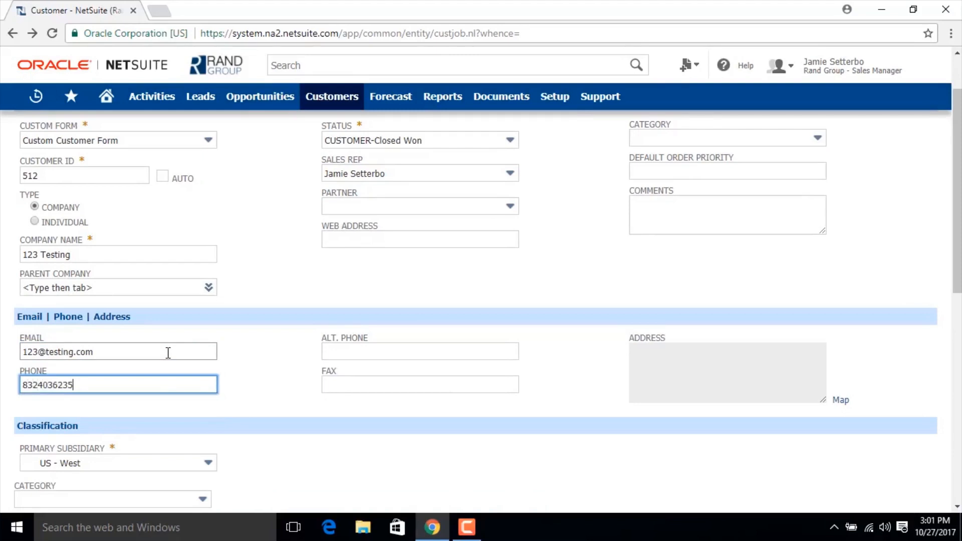
scroll(down, 3)
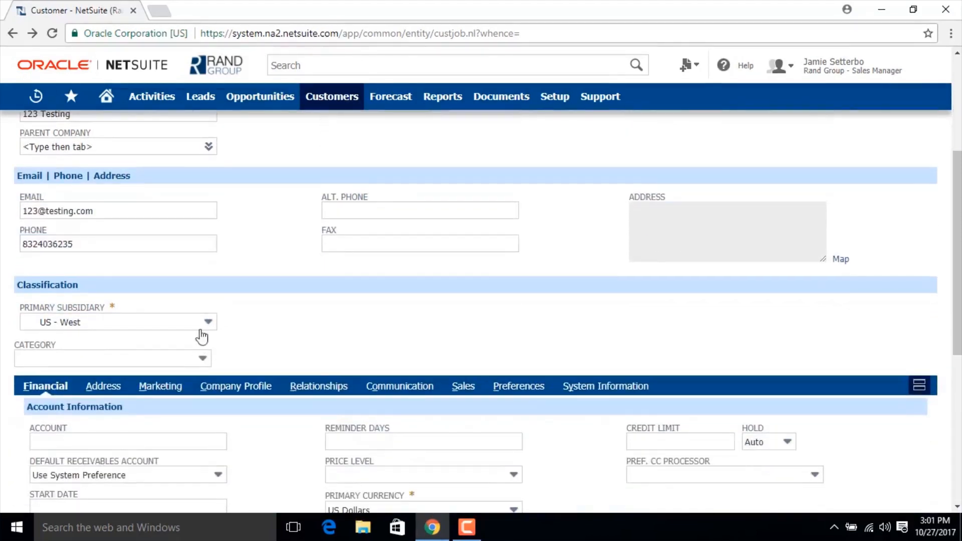
mouse_move(194, 327)
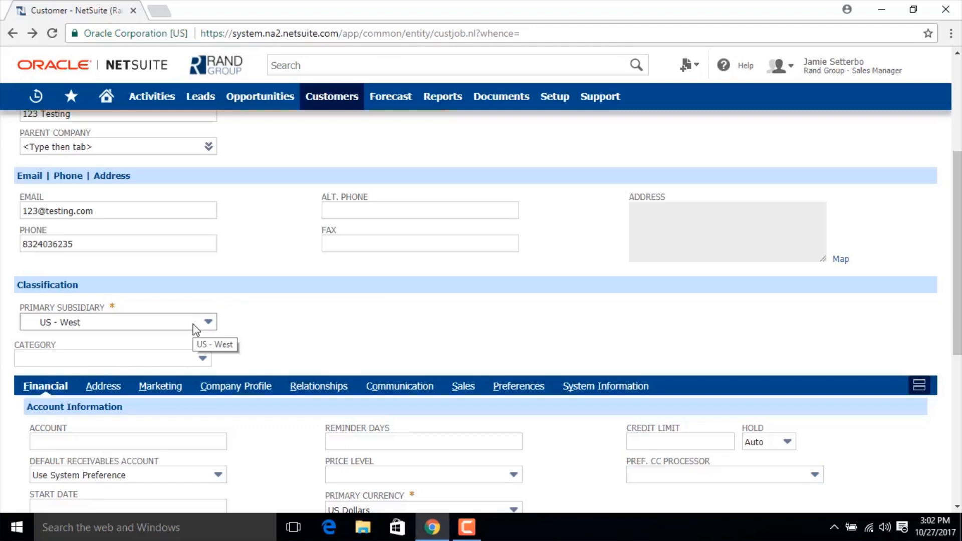
mouse_move(269, 340)
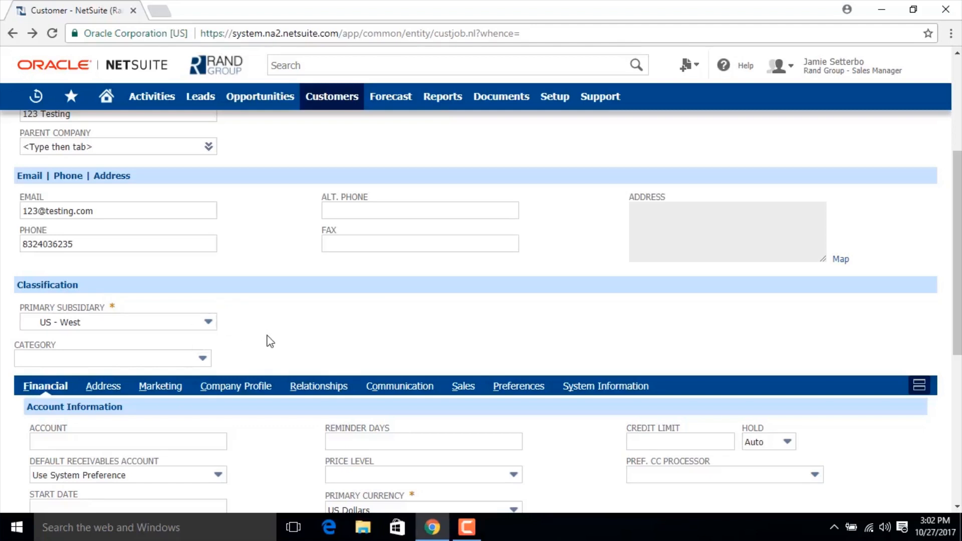
- On Financial, set credit limit 200,000.00, terms 2% 10 Net 30 and Hold Off
scroll(down, 3)
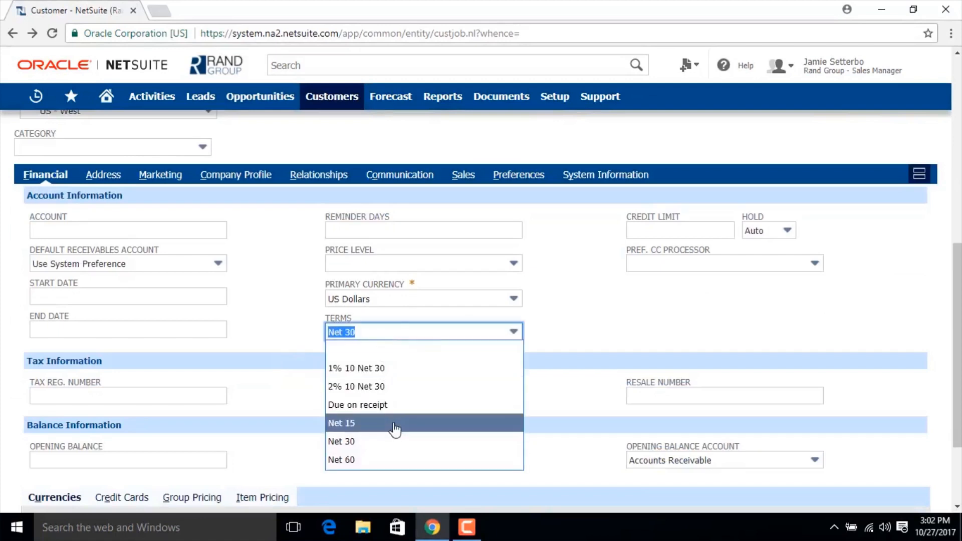
mouse_move(395, 450)
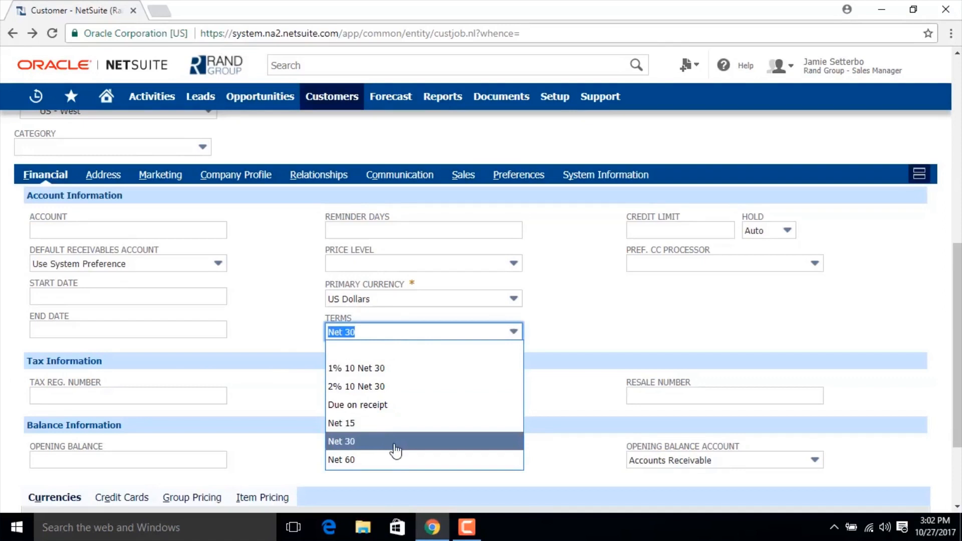
mouse_move(400, 393)
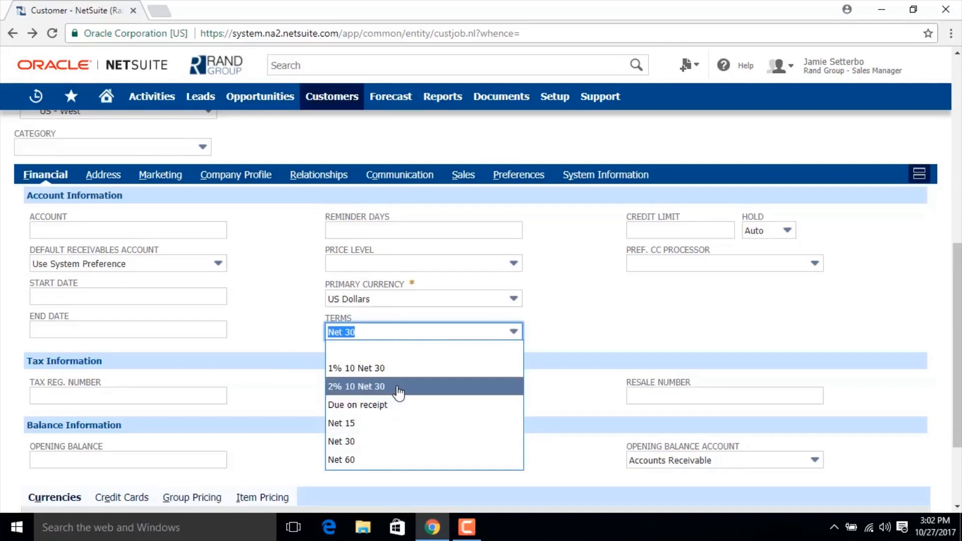
click(356, 387)
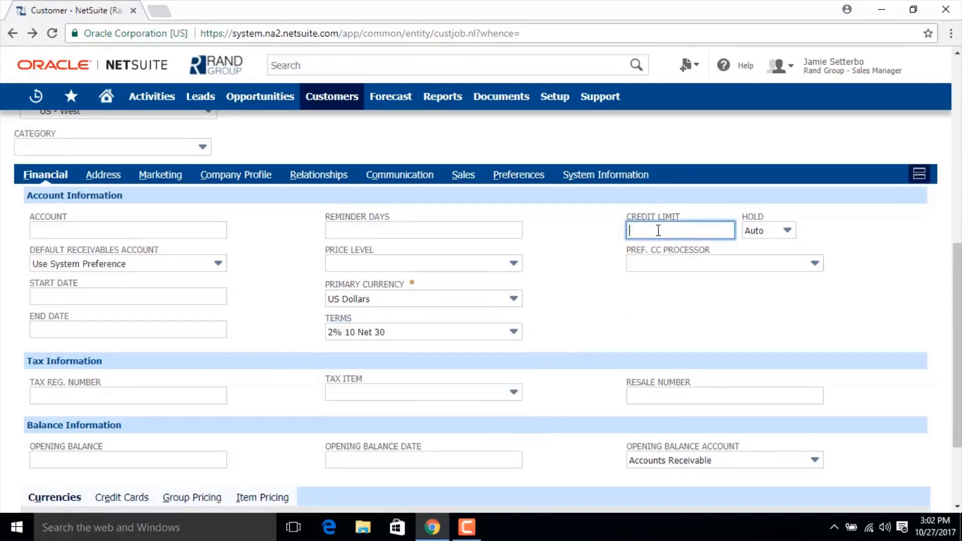
text(200,000.00)
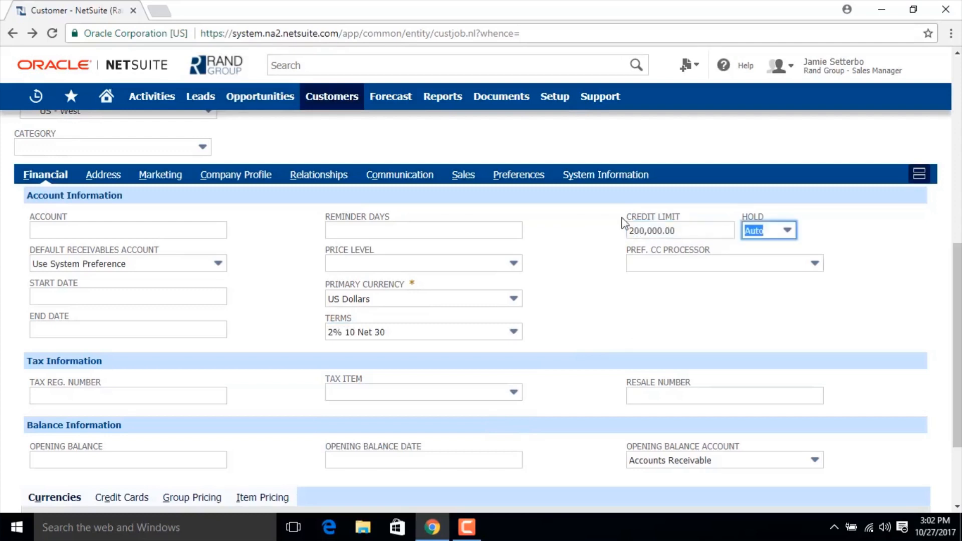
click(786, 231)
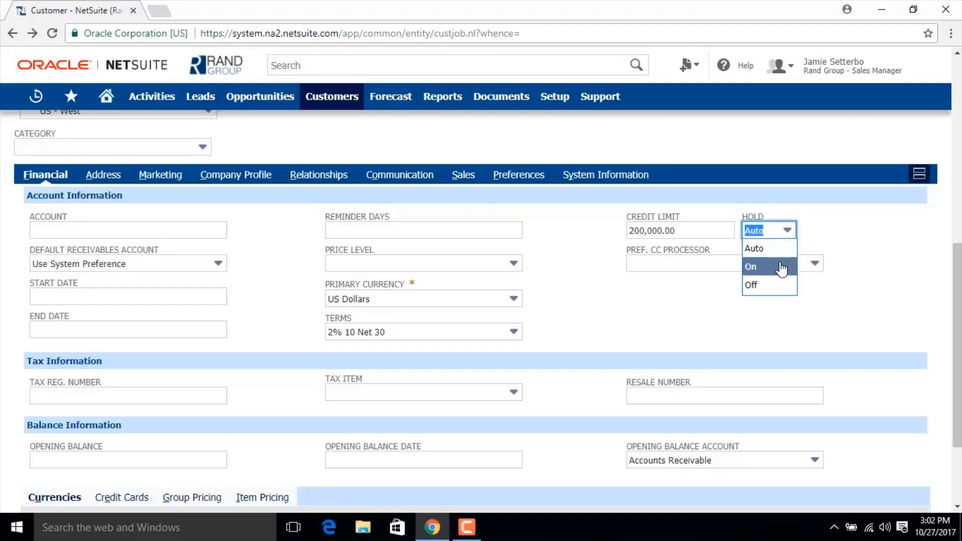
mouse_move(777, 284)
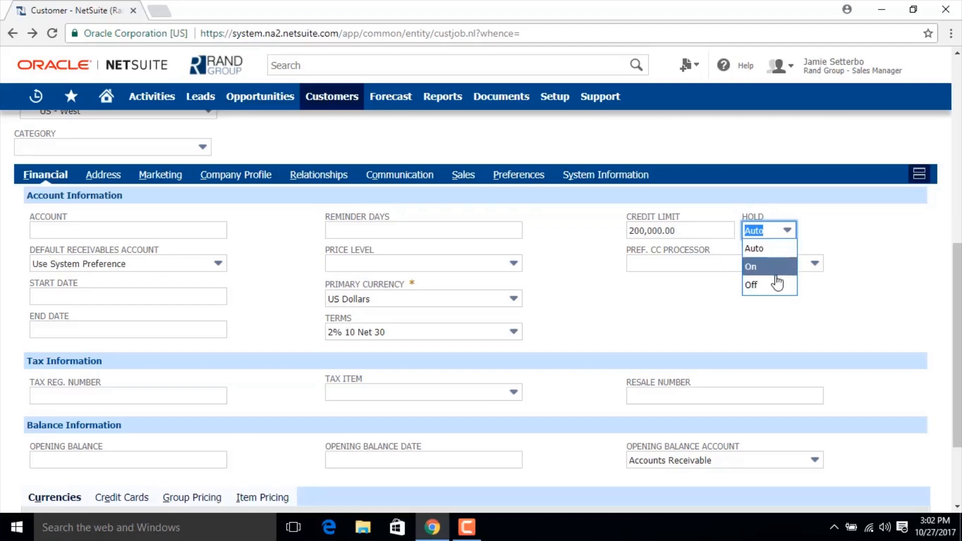
mouse_move(773, 288)
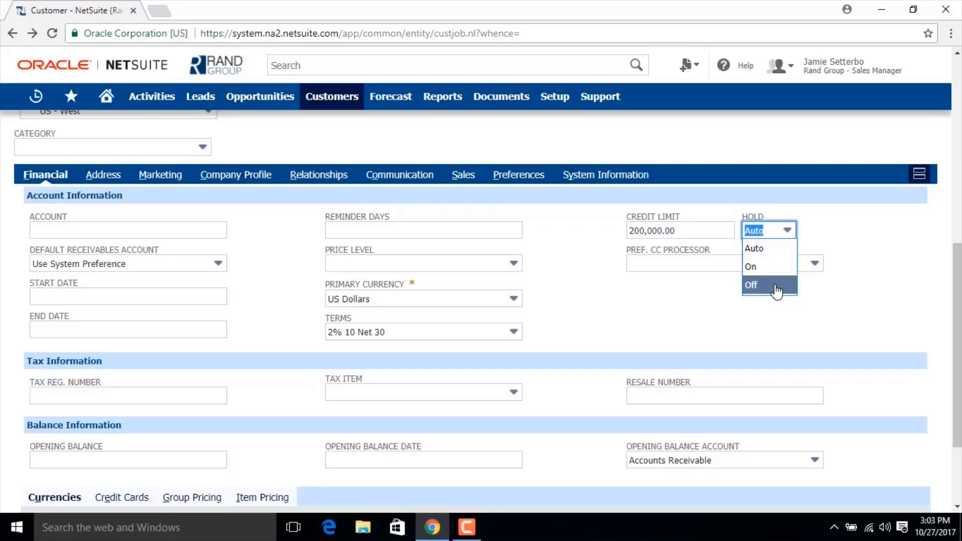
click(752, 285)
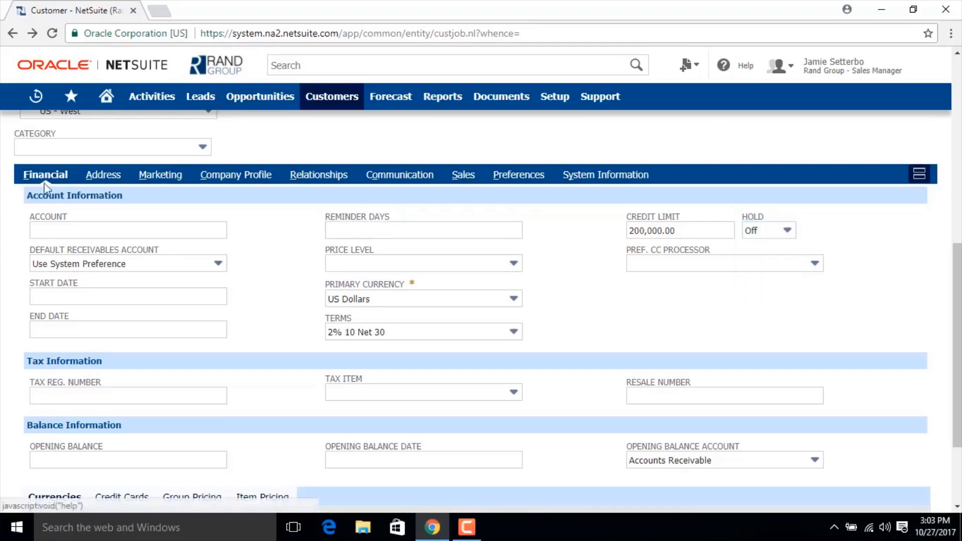
click(99, 375)
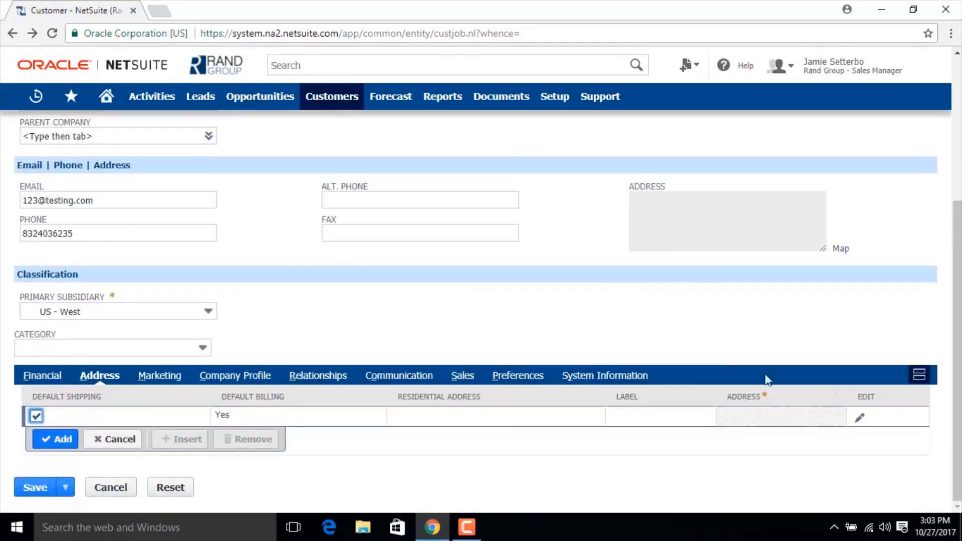
mouse_move(869, 431)
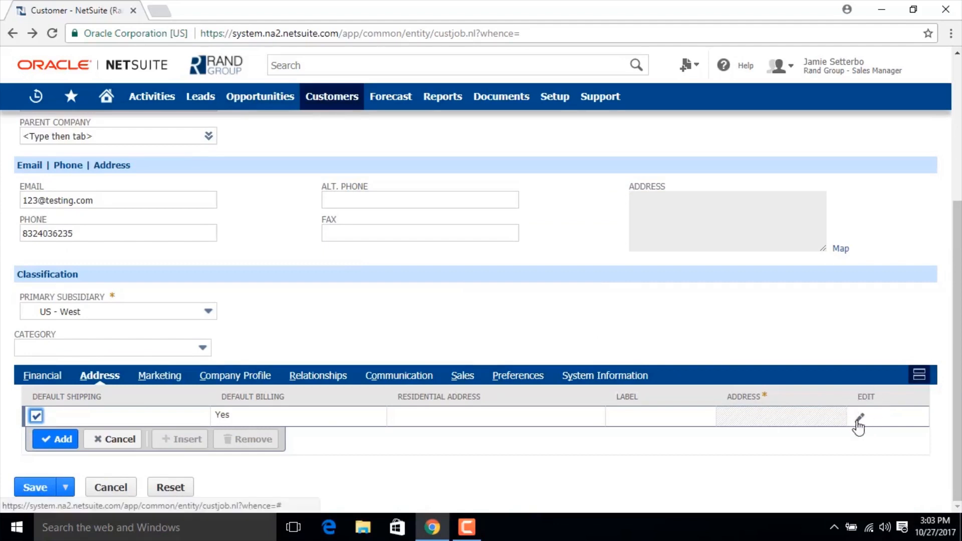
click(863, 418)
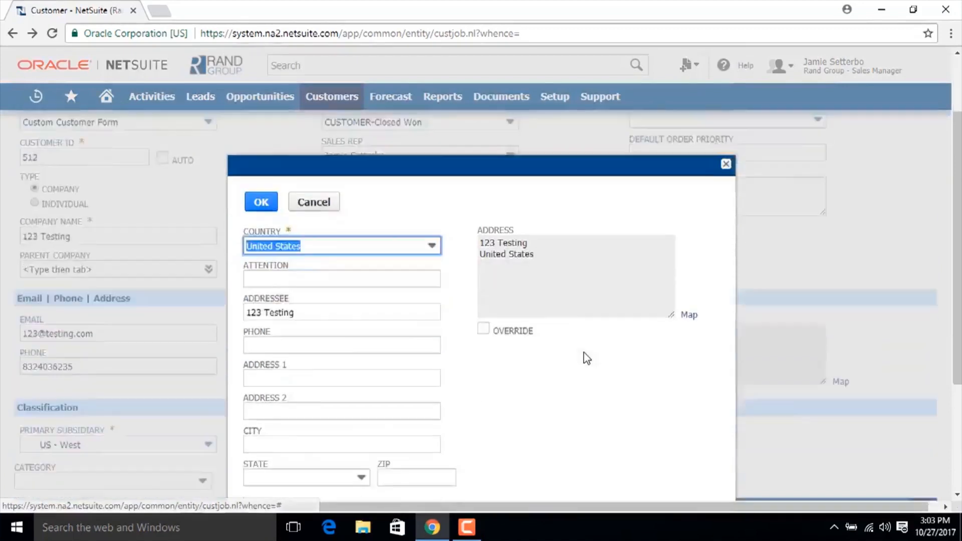
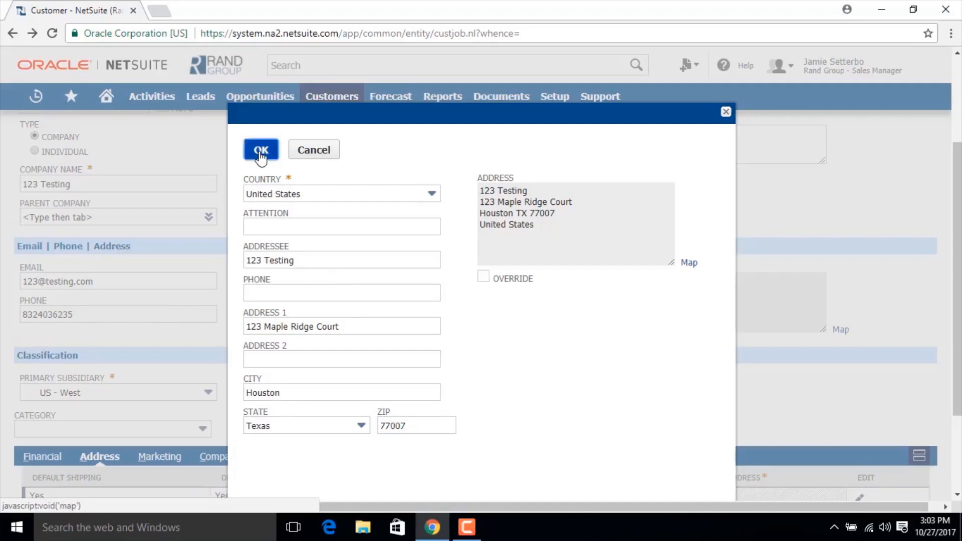
- Confirm the Houston address and add it as the default shipping and billing line
click(261, 150)
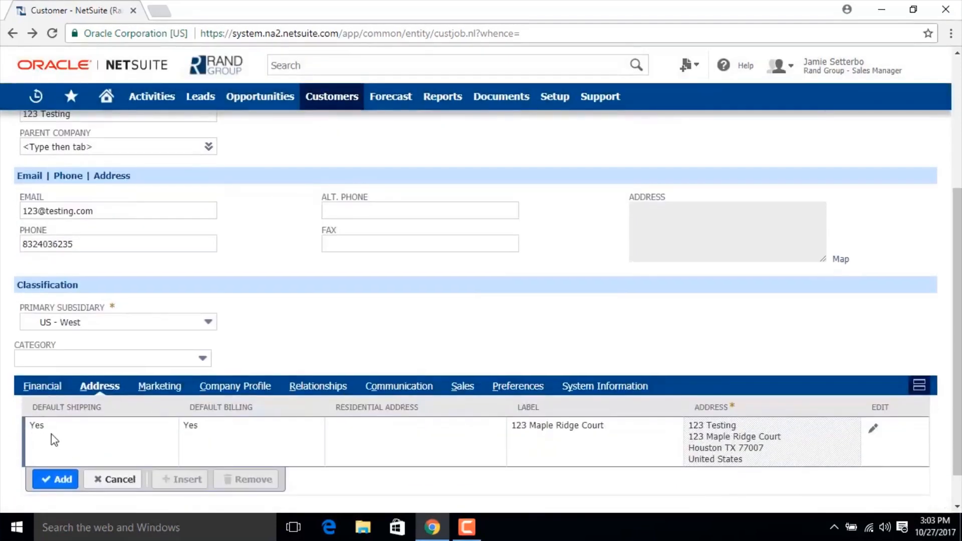
mouse_move(39, 435)
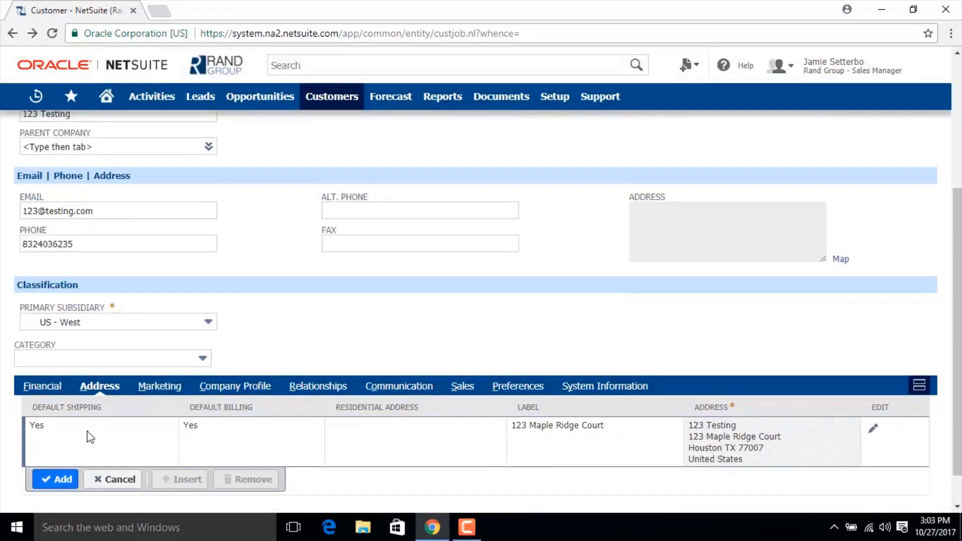
mouse_move(216, 433)
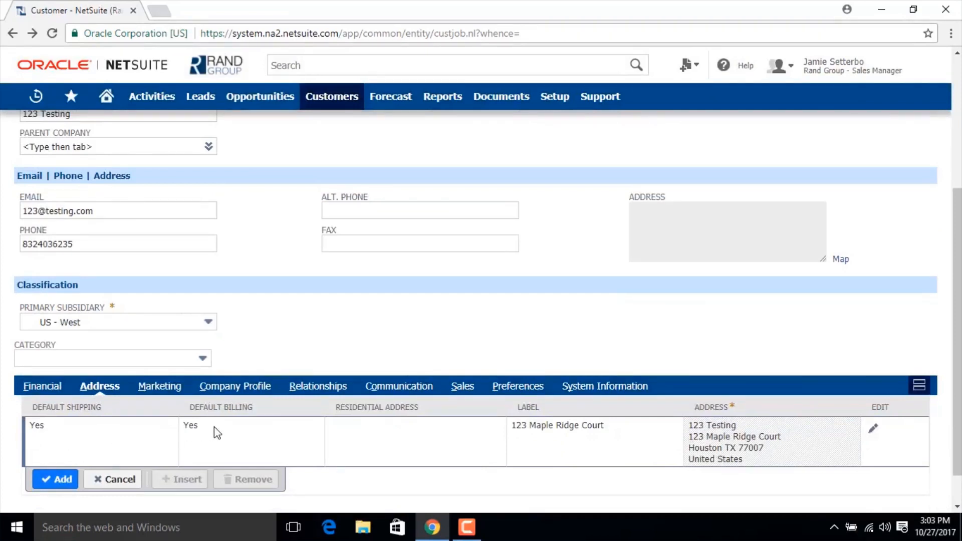
mouse_move(238, 436)
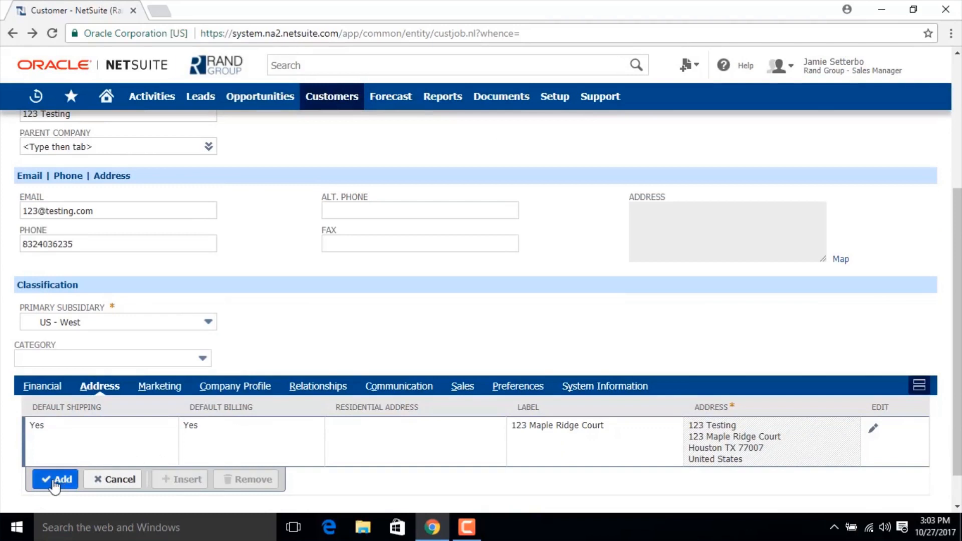
click(56, 479)
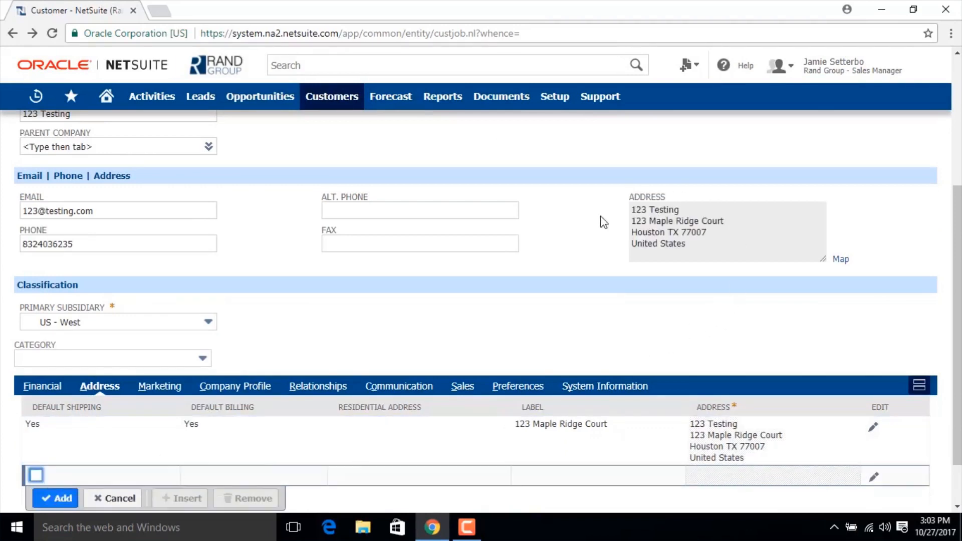
mouse_move(673, 274)
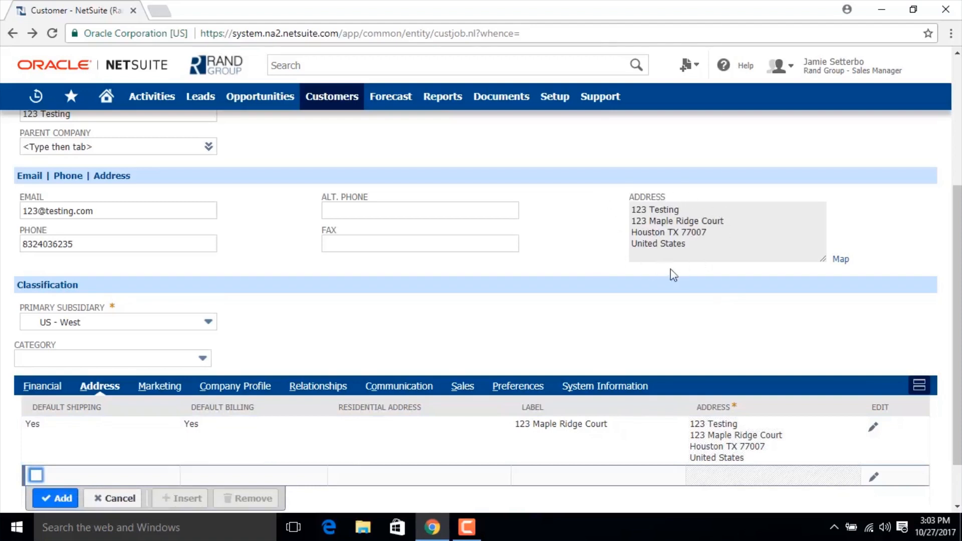
- Set the lead source to Trade Show in the Marketing details
click(159, 386)
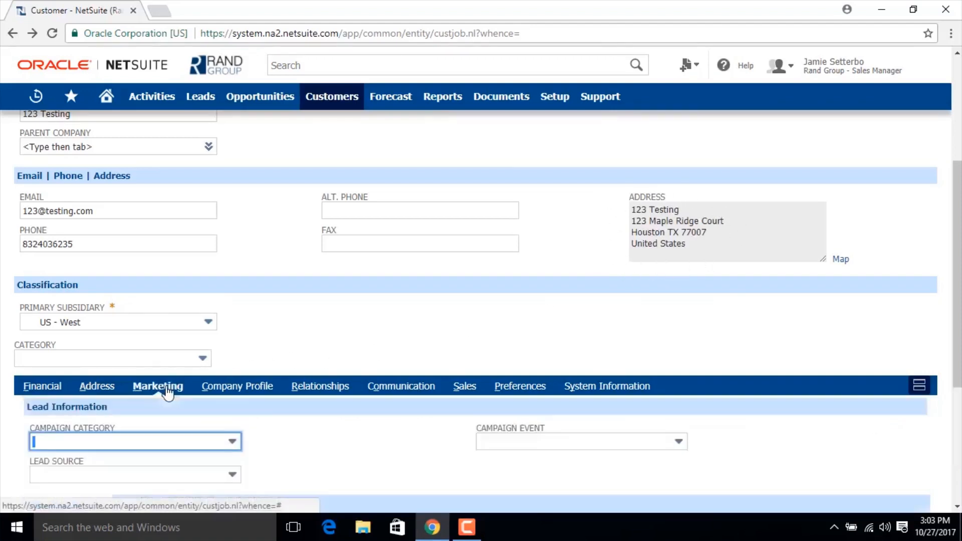
scroll(down, 3)
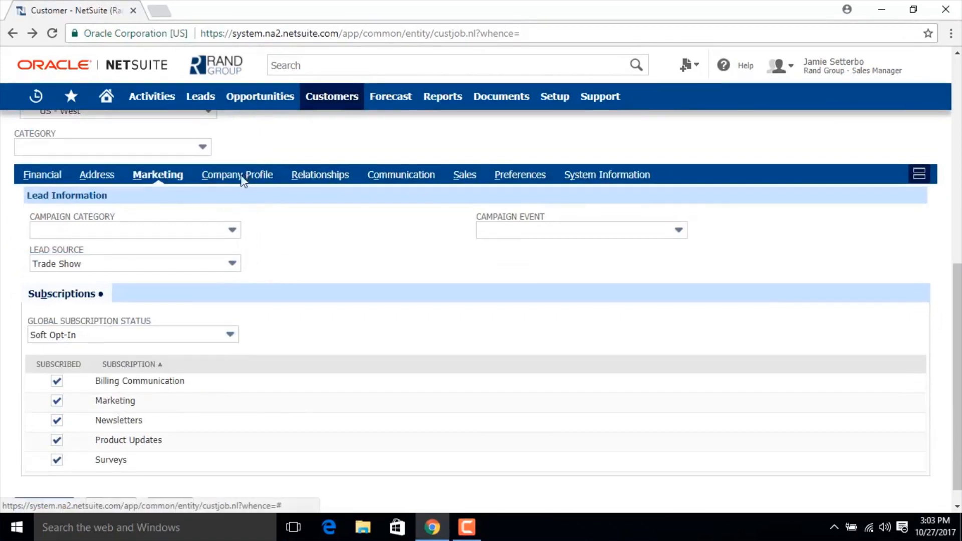
- Review the Company Profile fields and save the 123 Testing customer record
click(237, 175)
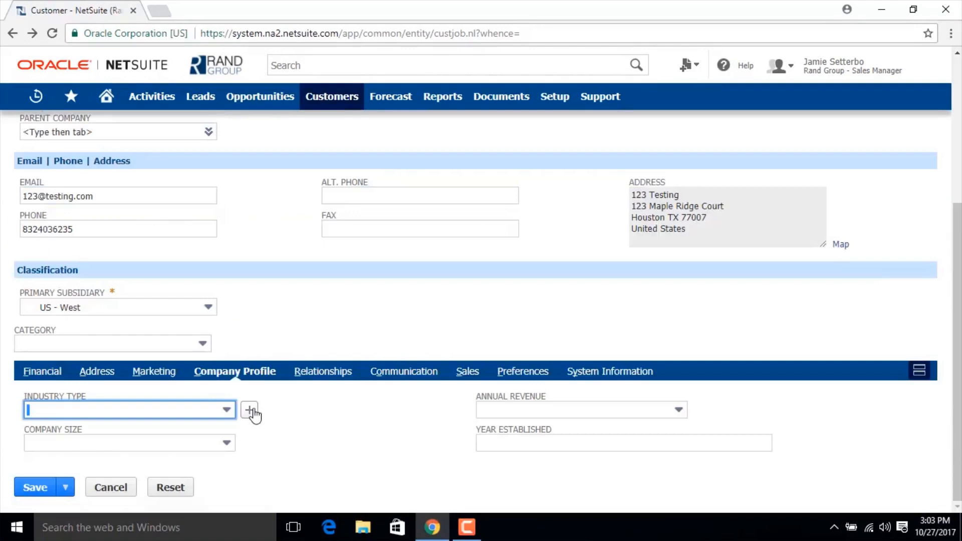
mouse_move(44, 408)
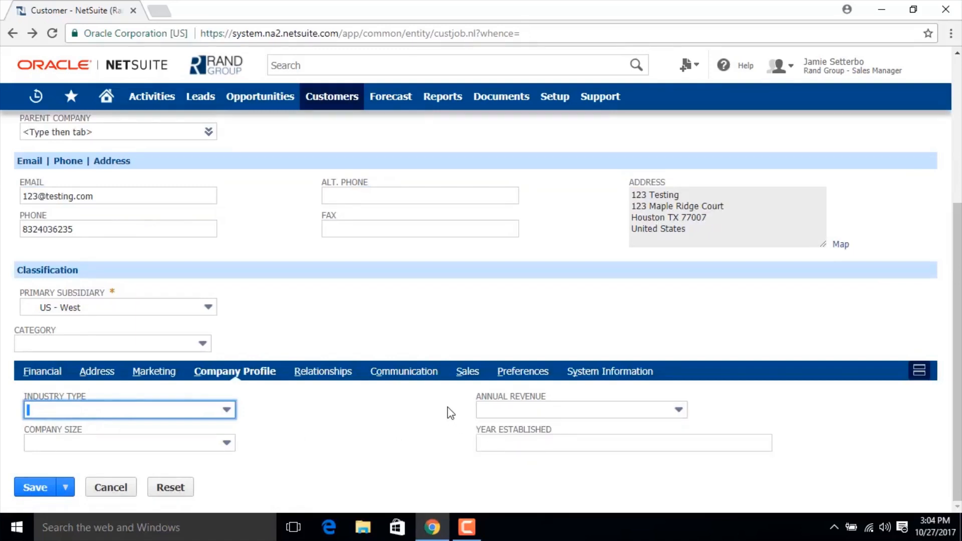
mouse_move(389, 409)
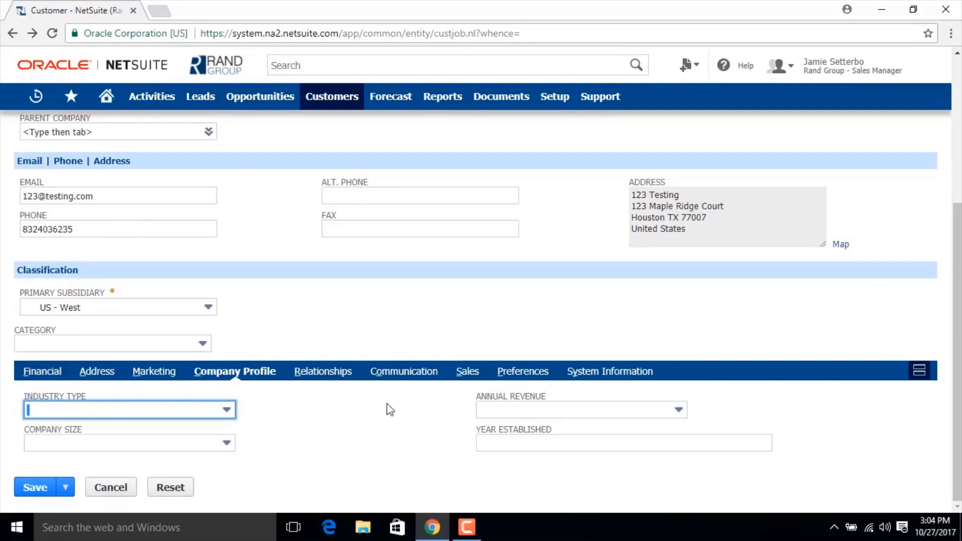
mouse_move(361, 400)
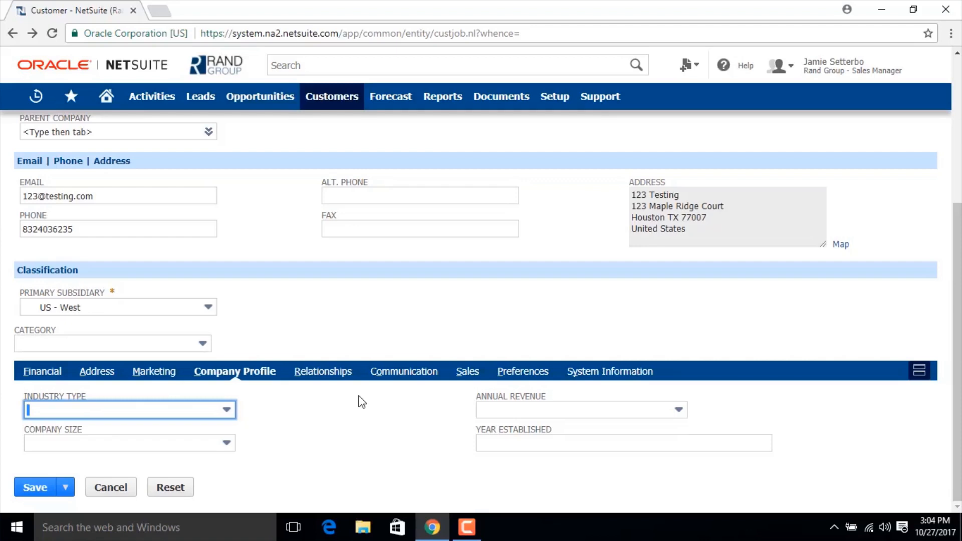
mouse_move(39, 487)
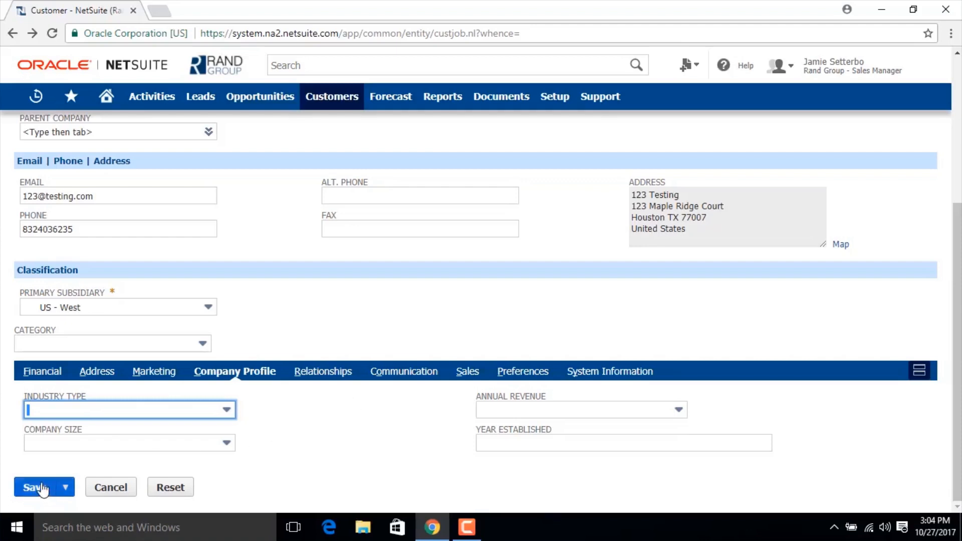
click(33, 487)
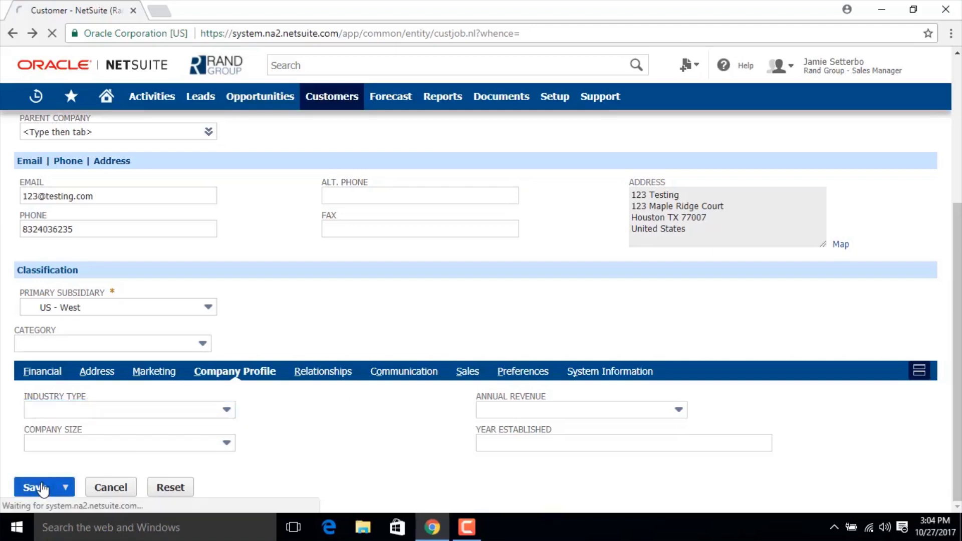
click(32, 487)
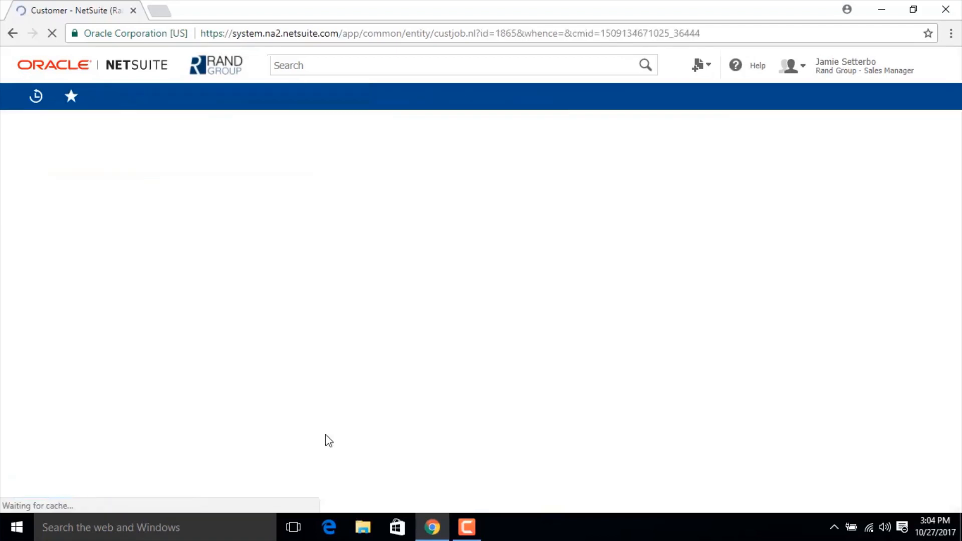